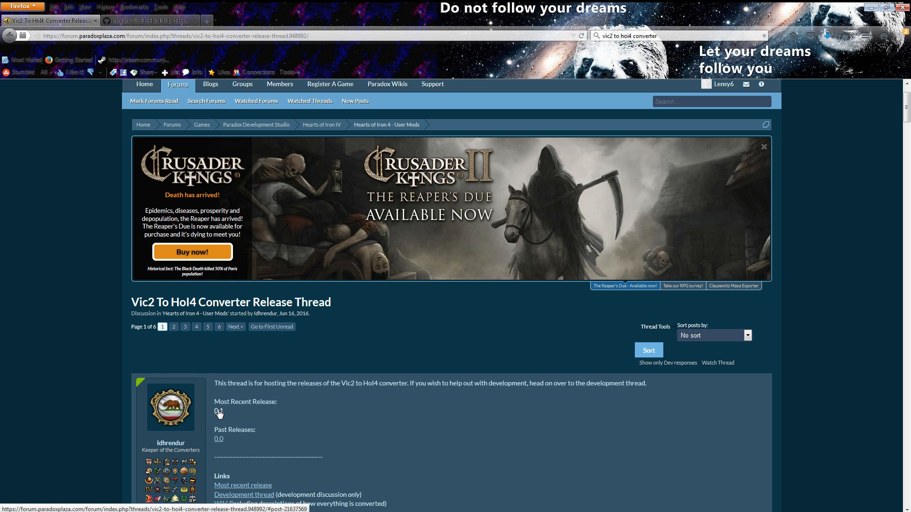
# Follow the release thread's 0.1 link to the converter's GitHub release page.
pyautogui.click(219, 411)
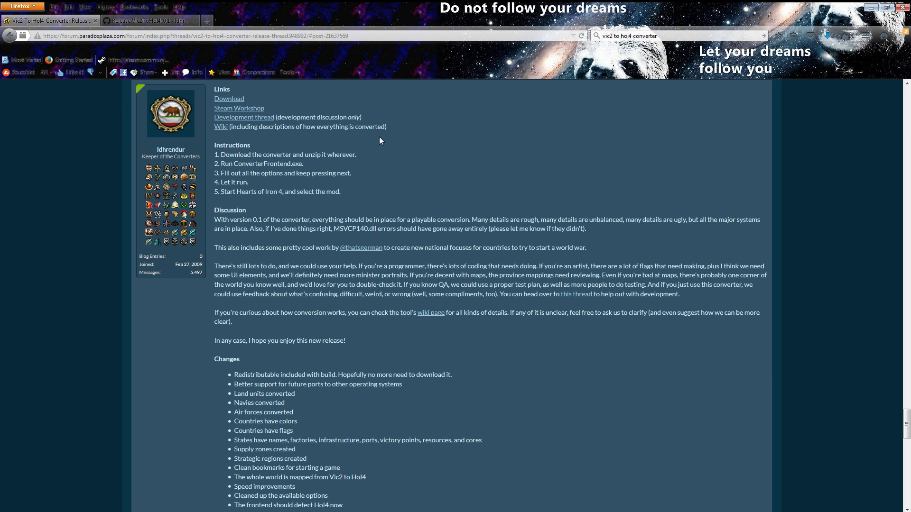
pyautogui.moveTo(250, 98)
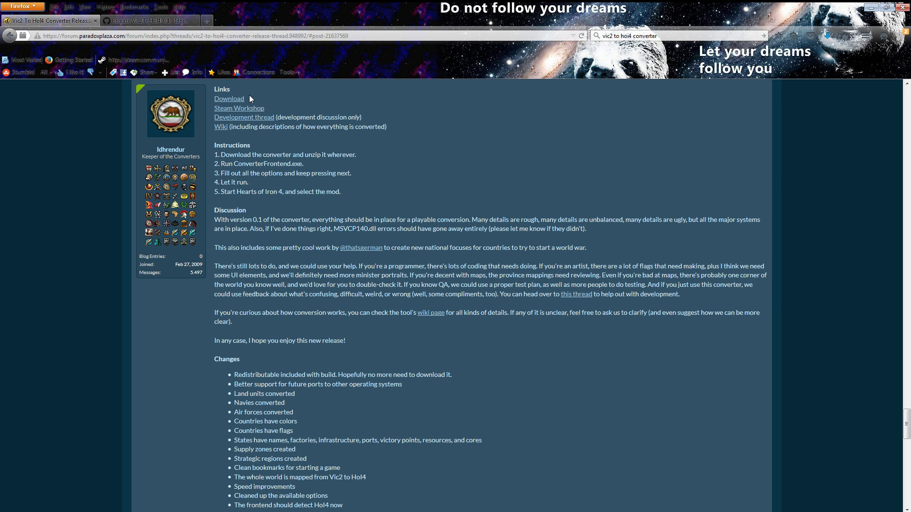
pyautogui.moveTo(233, 99)
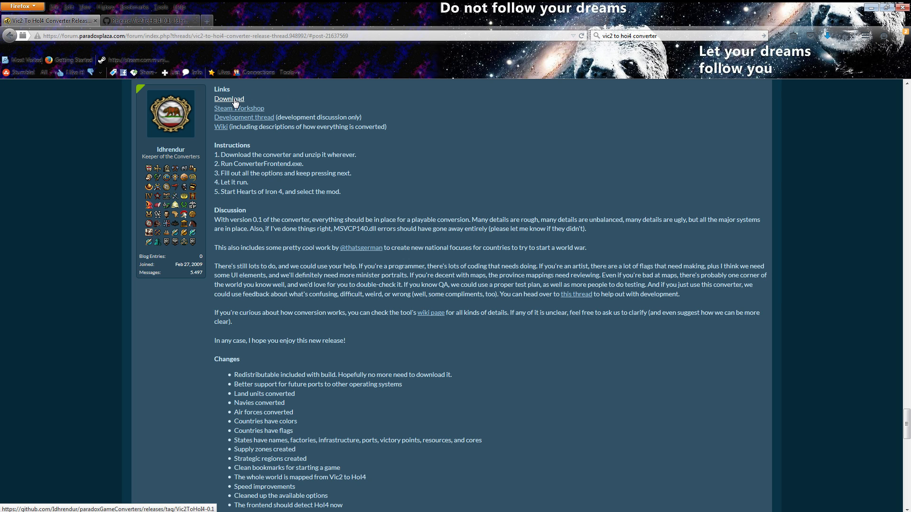
pyautogui.click(148, 20)
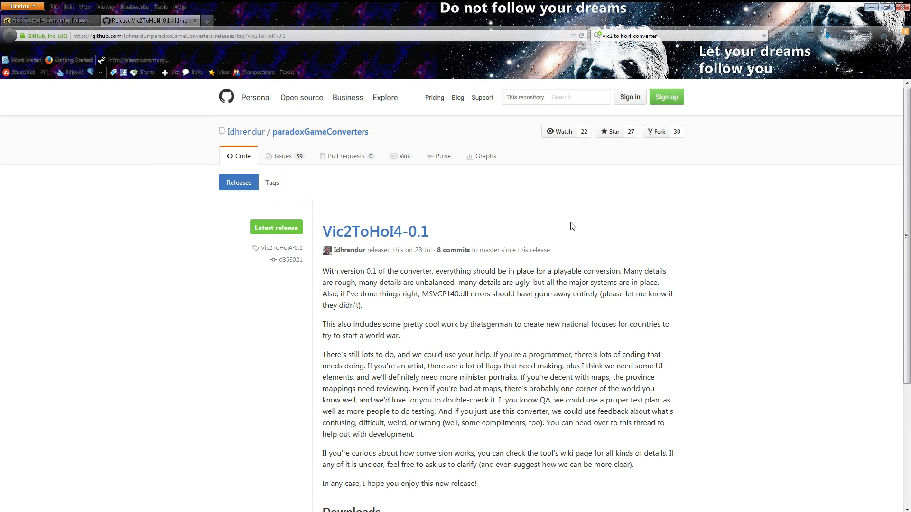
# Start downloading Vic2ToHoI4-0.1.zip from the GitHub release page's Downloads section.
pyautogui.scroll(-3)
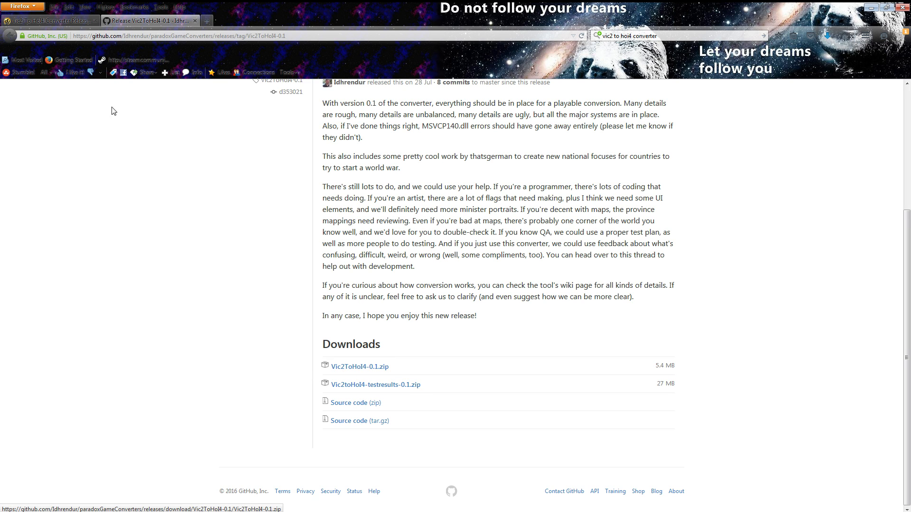
pyautogui.click(49, 20)
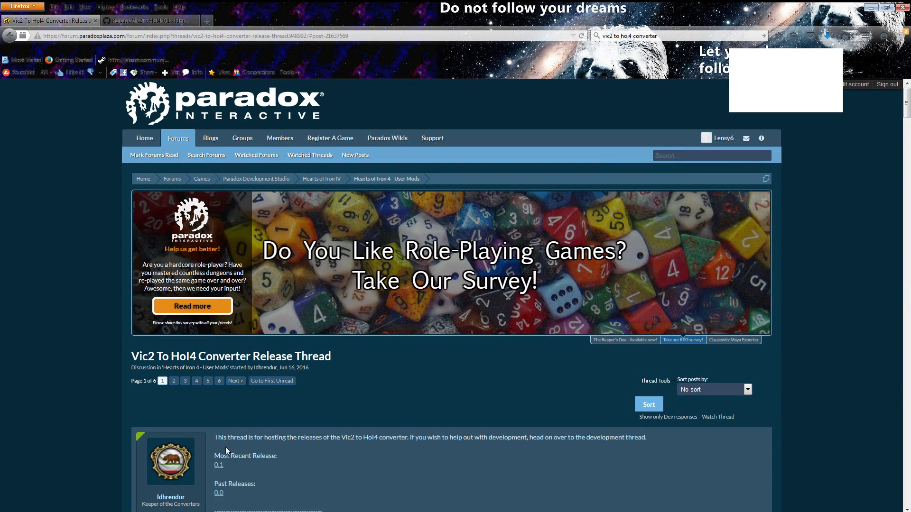
pyautogui.click(148, 21)
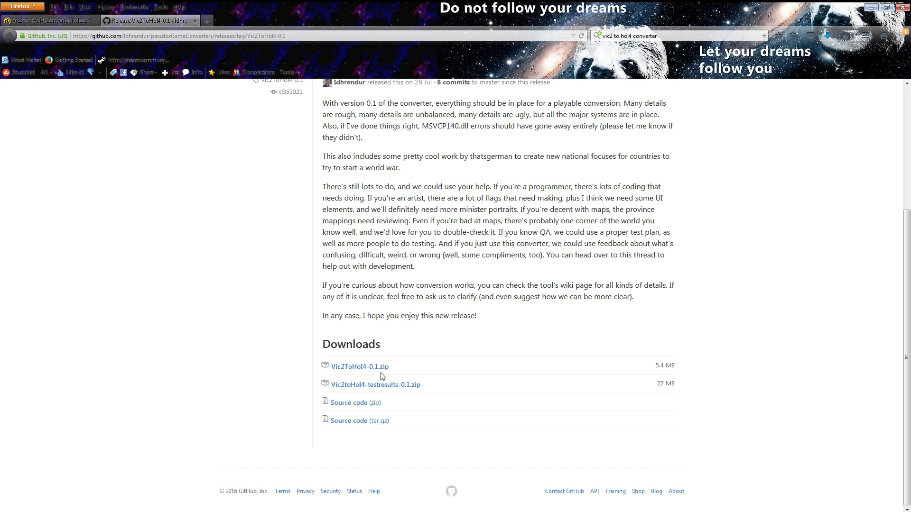
pyautogui.click(358, 366)
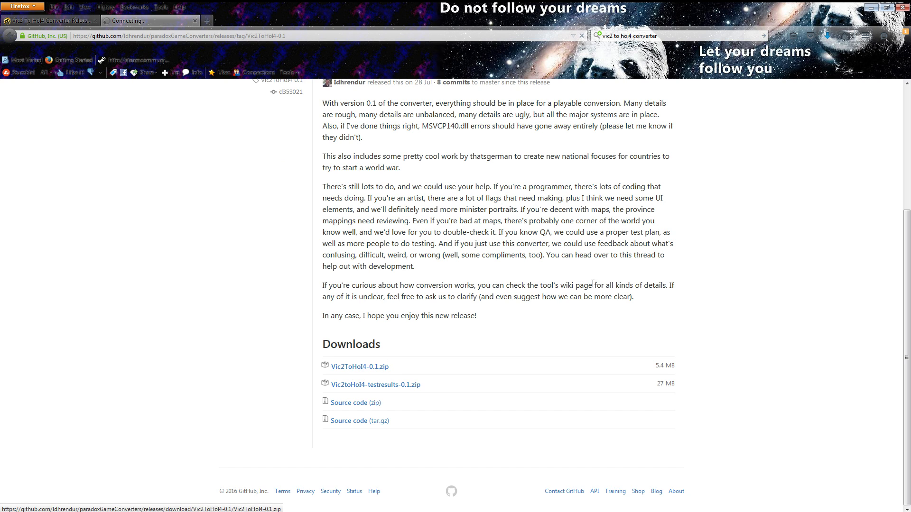
pyautogui.click(359, 366)
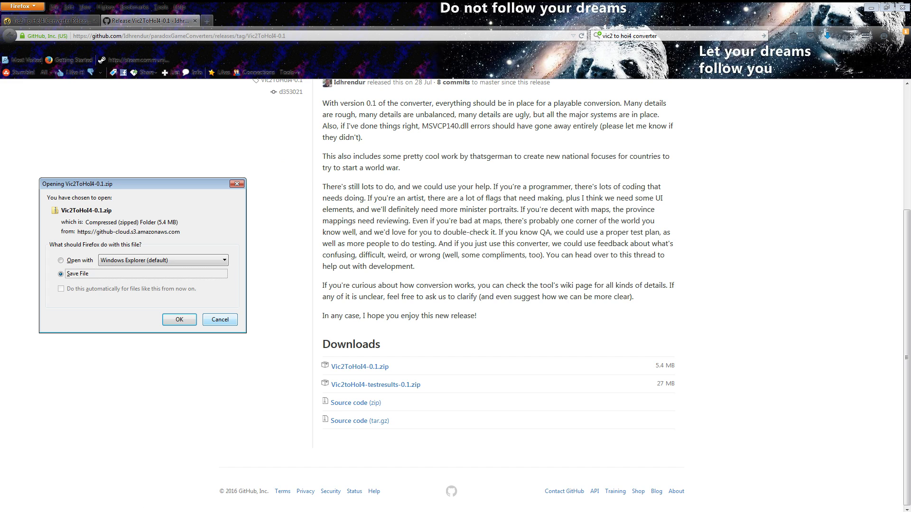
# Save the converter zip, choose Victoria 2 to HoI4, and review the Vic2 and HoI4 mod paths.
pyautogui.click(220, 319)
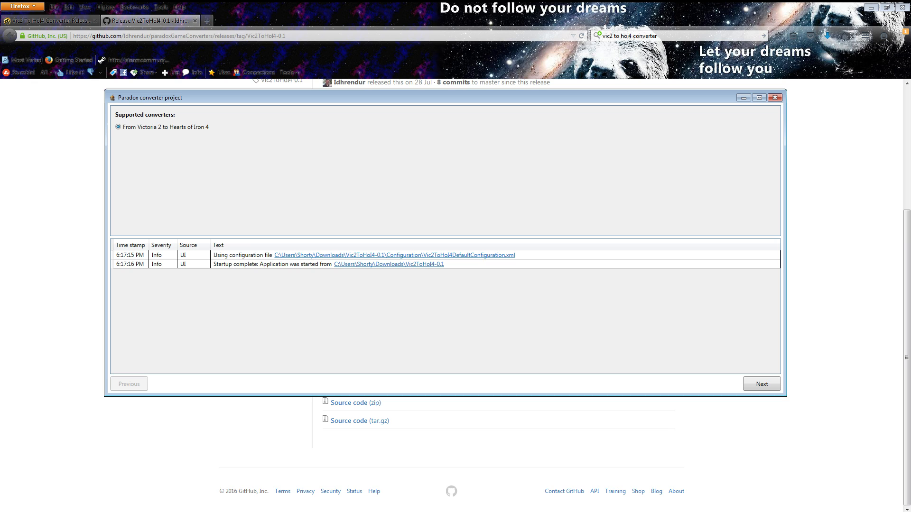
pyautogui.click(762, 383)
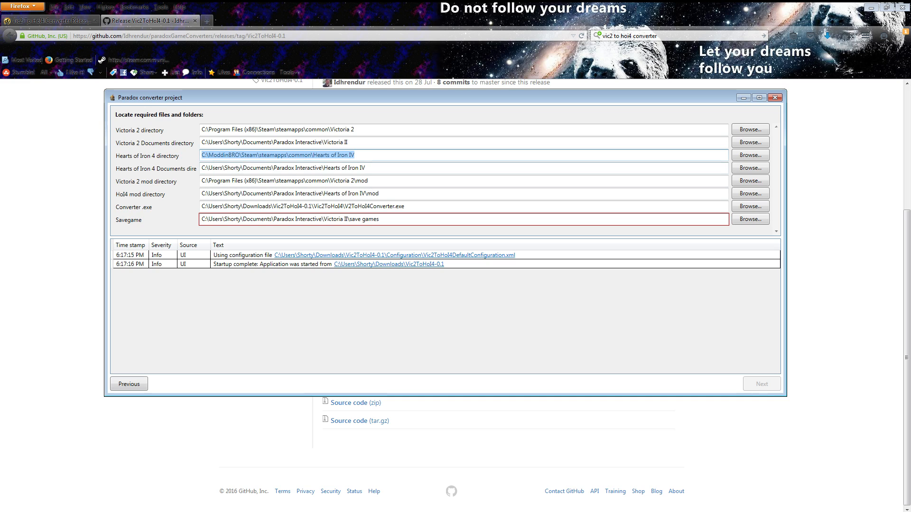
pyautogui.click(282, 168)
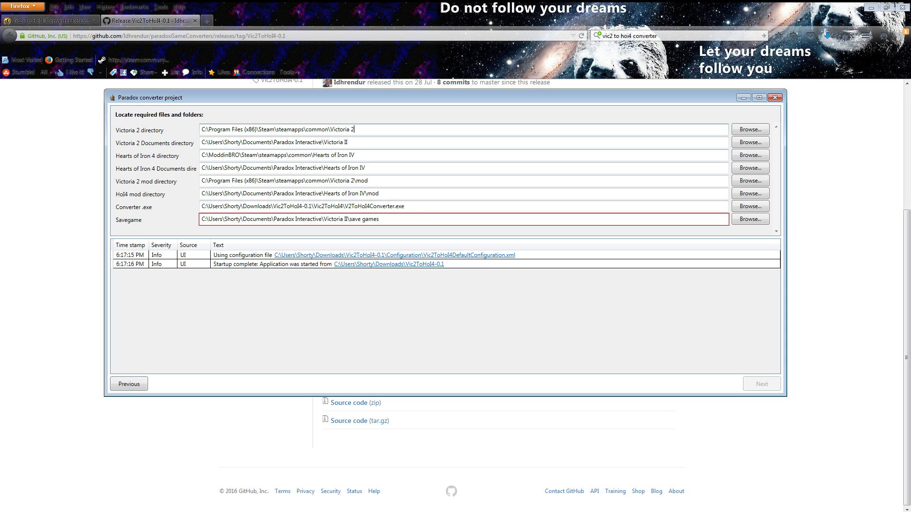
pyautogui.tripleClick(282, 168)
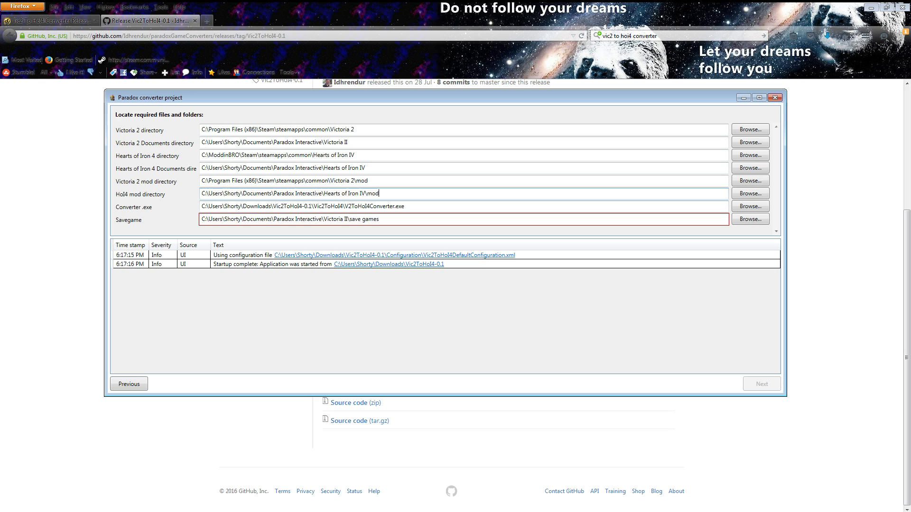
pyautogui.tripleClick(303, 206)
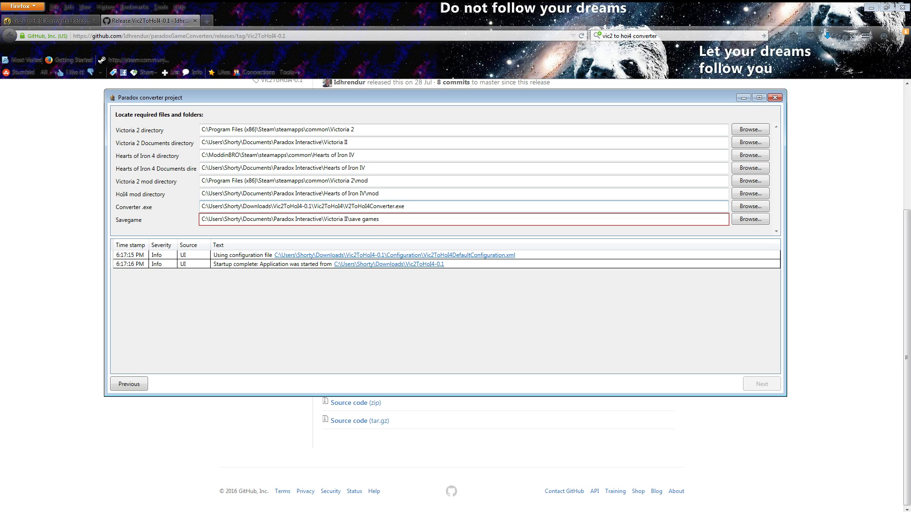
pyautogui.click(465, 219)
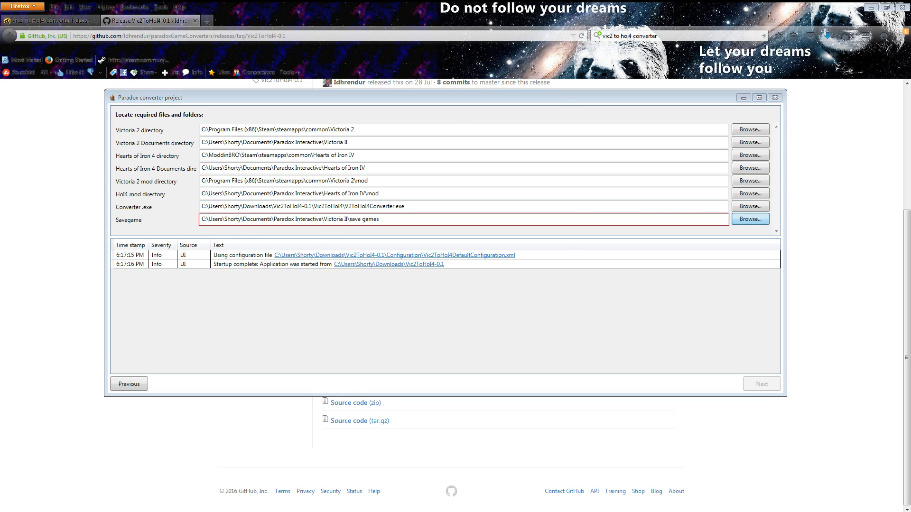
# Choose India1911_04_02.v2 from Victoria II > PoD > save games as the savegame.
pyautogui.click(749, 220)
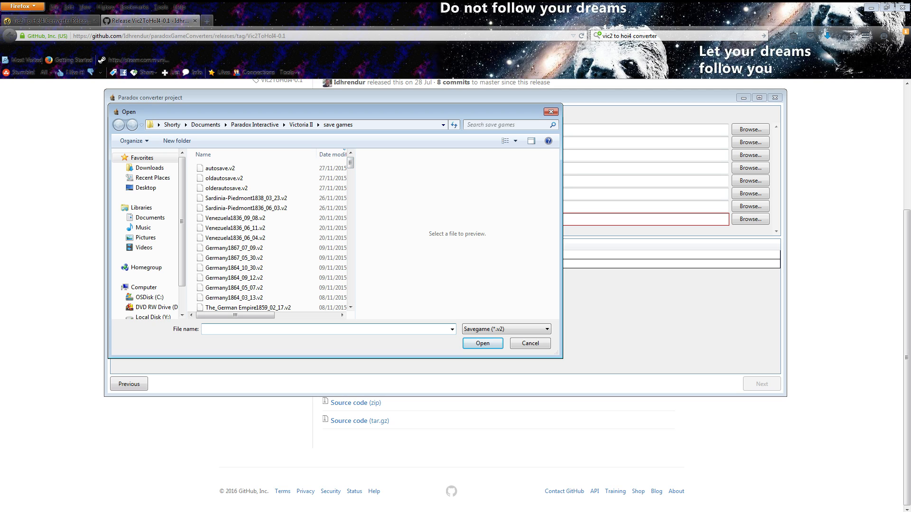
pyautogui.scroll(-3)
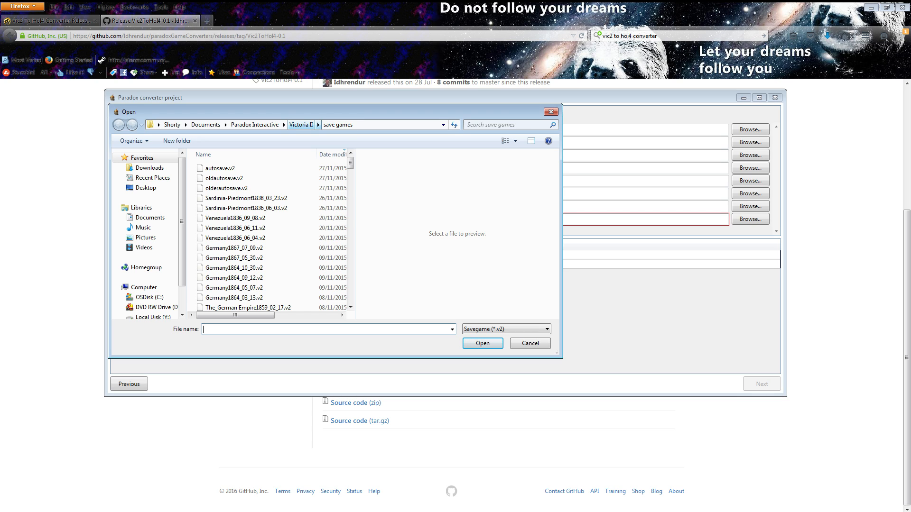
pyautogui.click(119, 125)
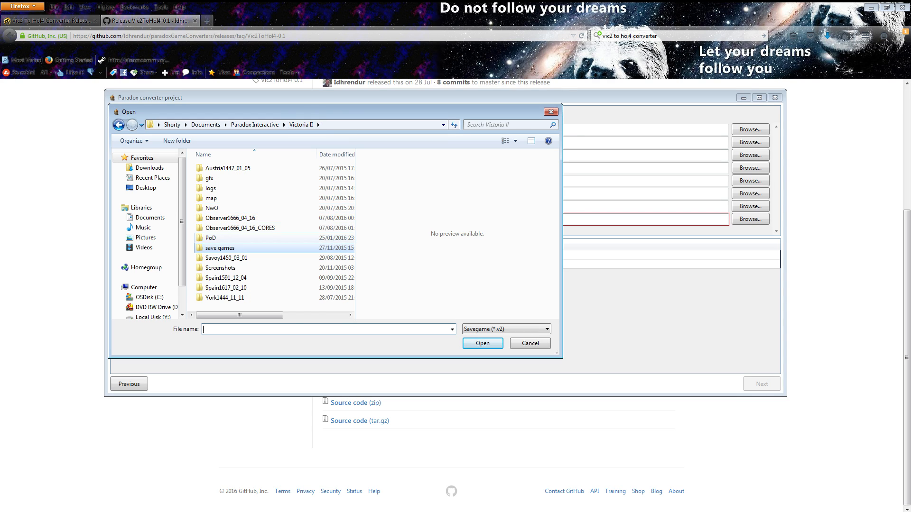
pyautogui.click(224, 278)
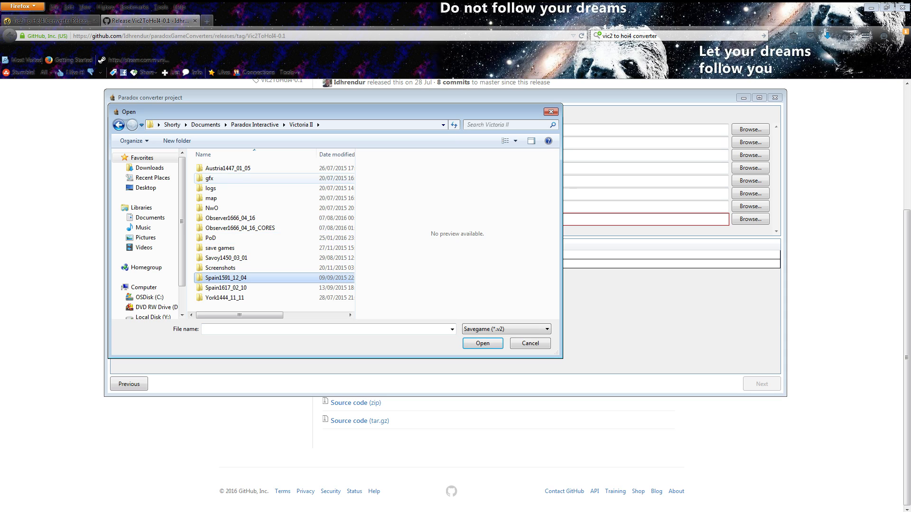
pyautogui.click(210, 188)
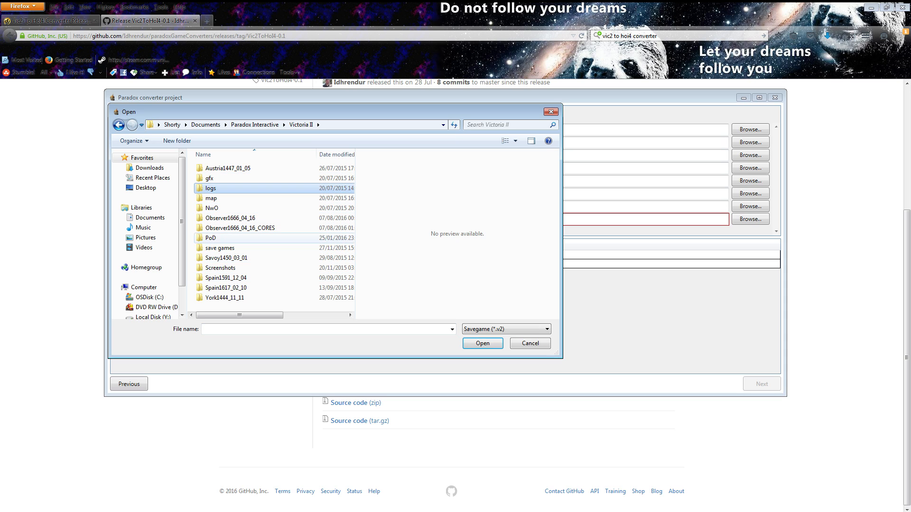
pyautogui.click(225, 258)
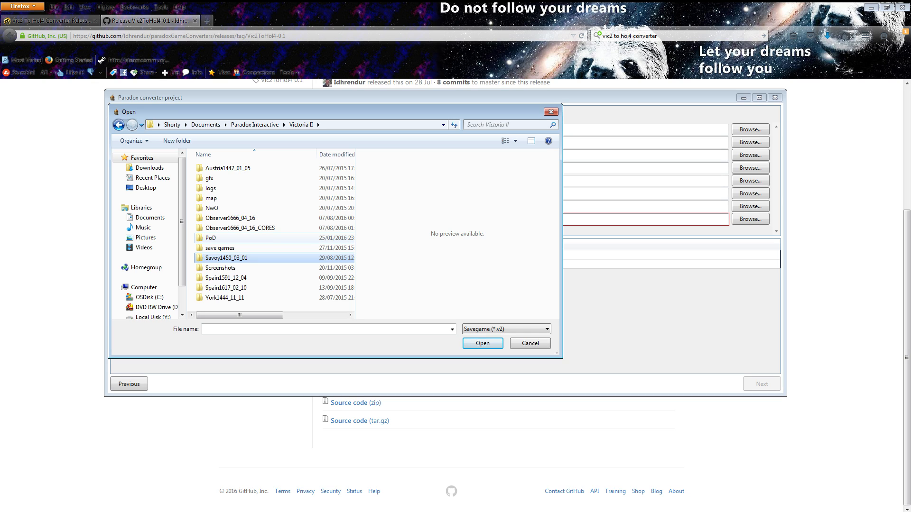
pyautogui.doubleClick(210, 237)
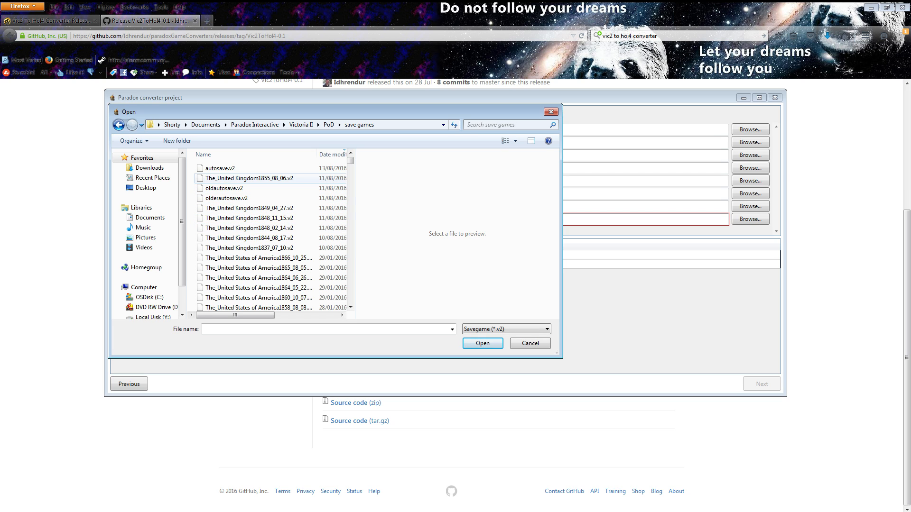
pyautogui.scroll(-3)
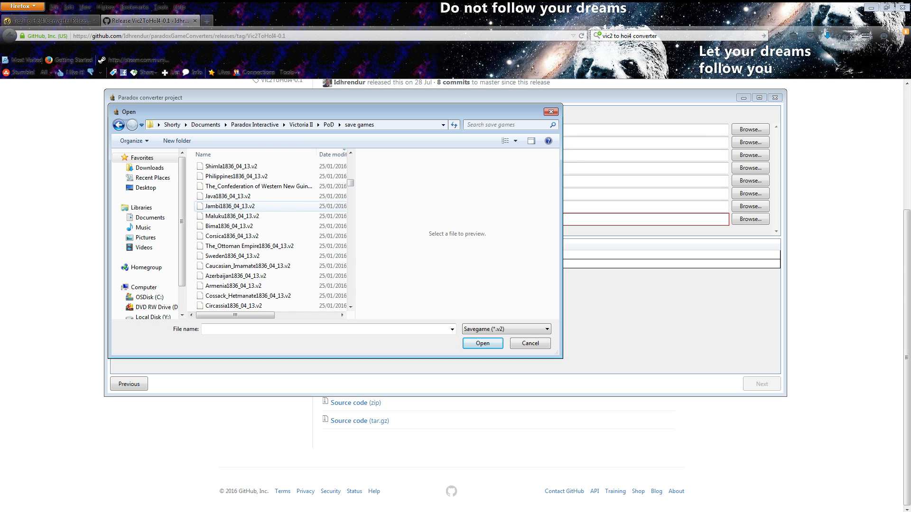
pyautogui.scroll(-3)
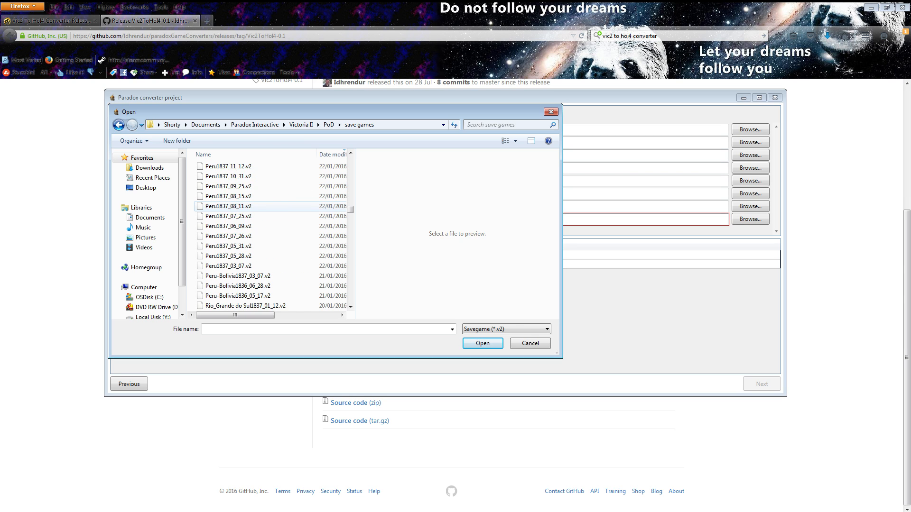
pyautogui.scroll(-3)
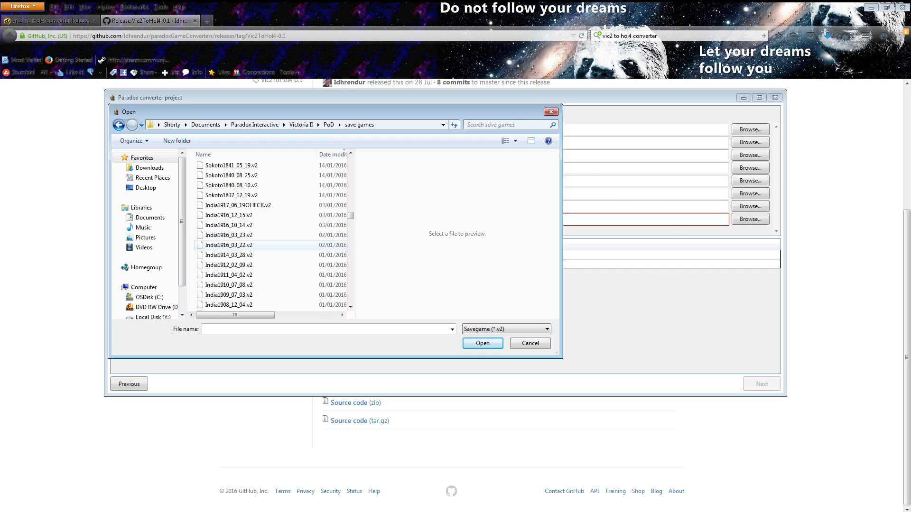
pyautogui.click(228, 246)
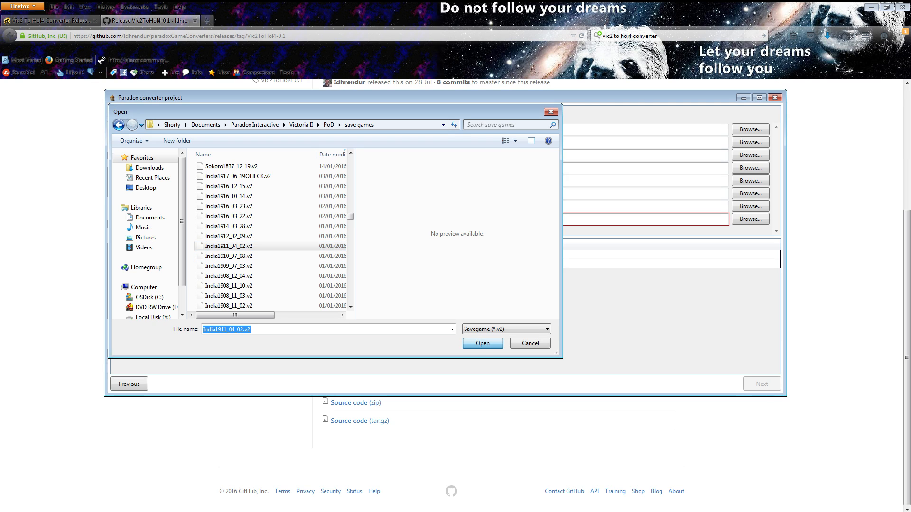
pyautogui.click(482, 344)
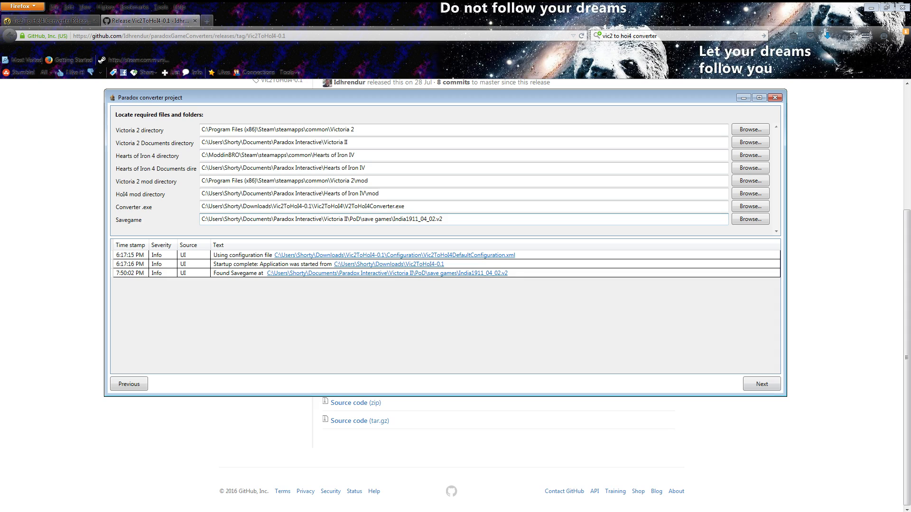
pyautogui.click(761, 384)
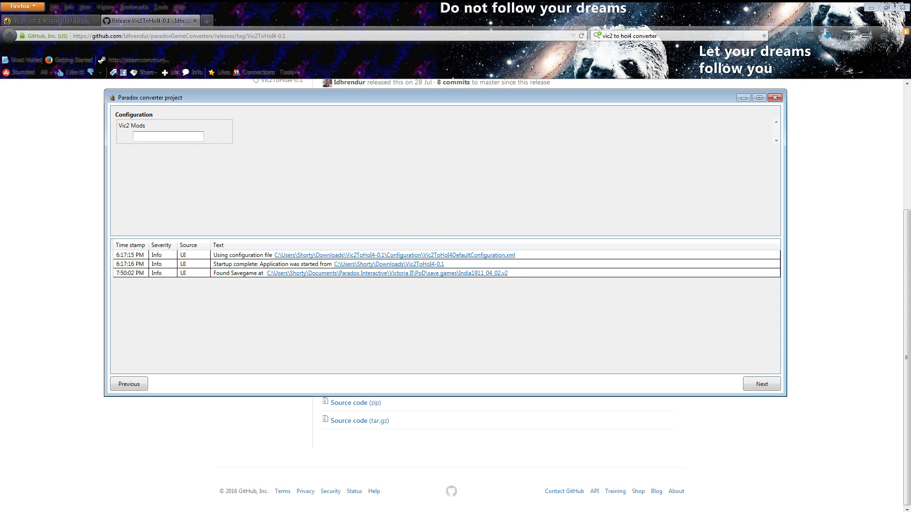
pyautogui.click(168, 136)
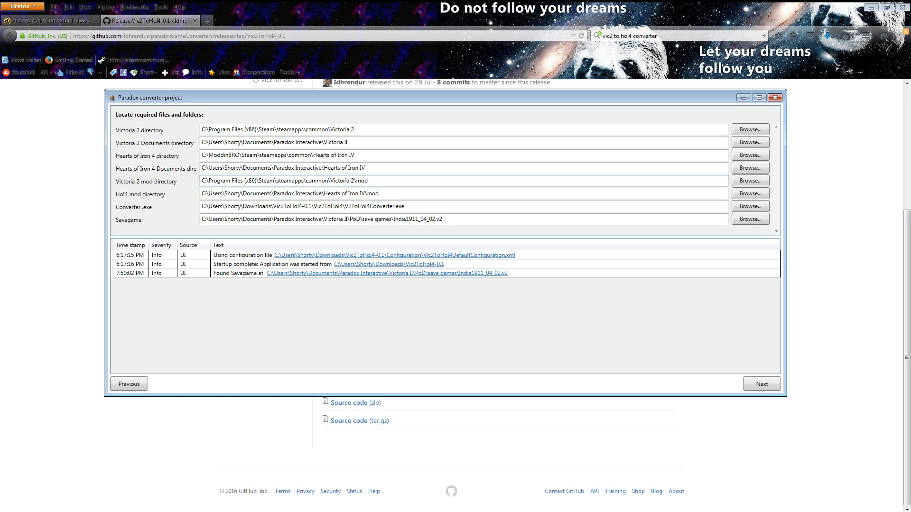
pyautogui.click(749, 181)
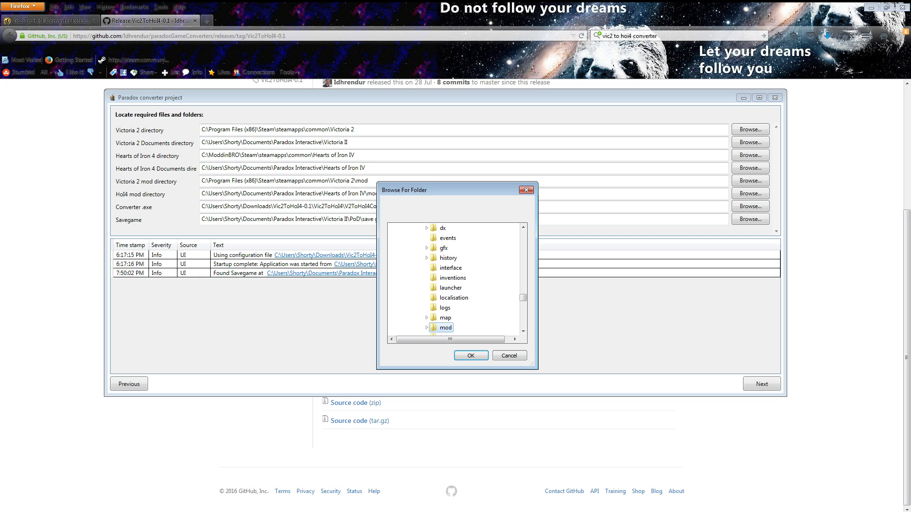
# Look through the Victoria 2 mod subfolders such as PDM, then continue to Configuration.
pyautogui.scroll(-3)
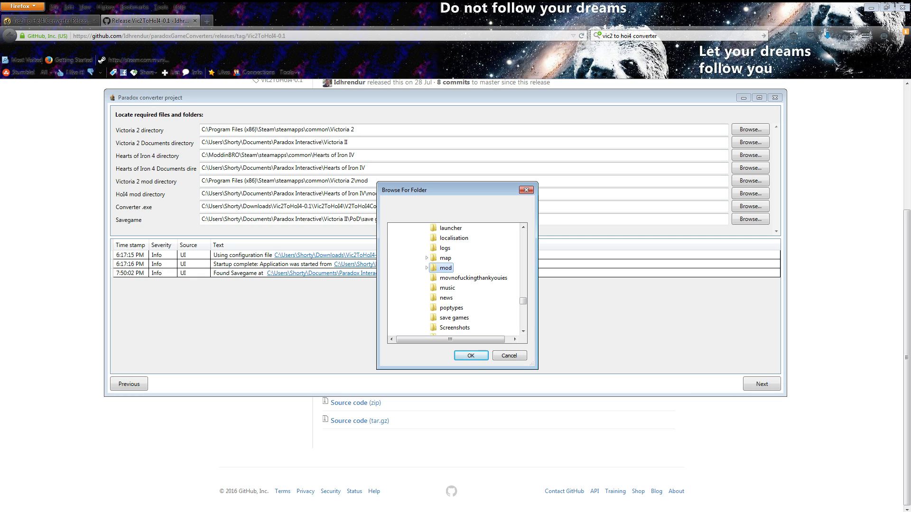
pyautogui.click(427, 268)
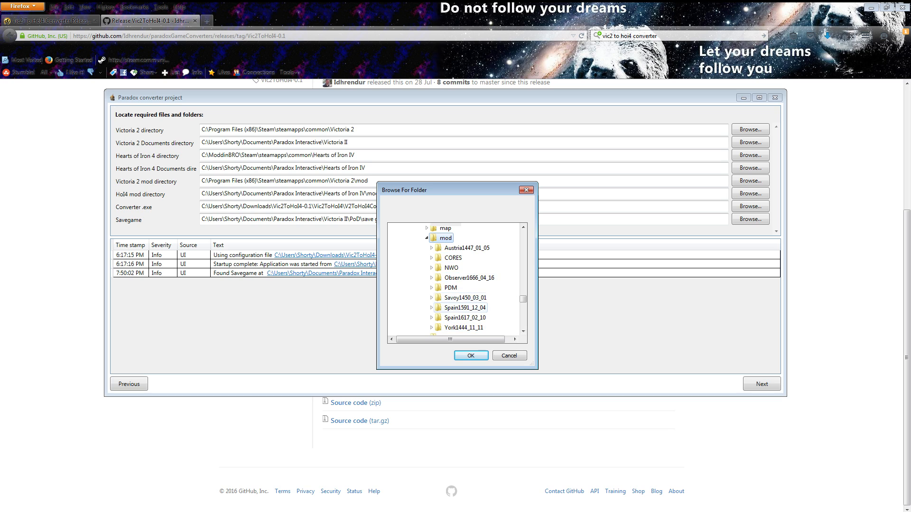
pyautogui.scroll(-3)
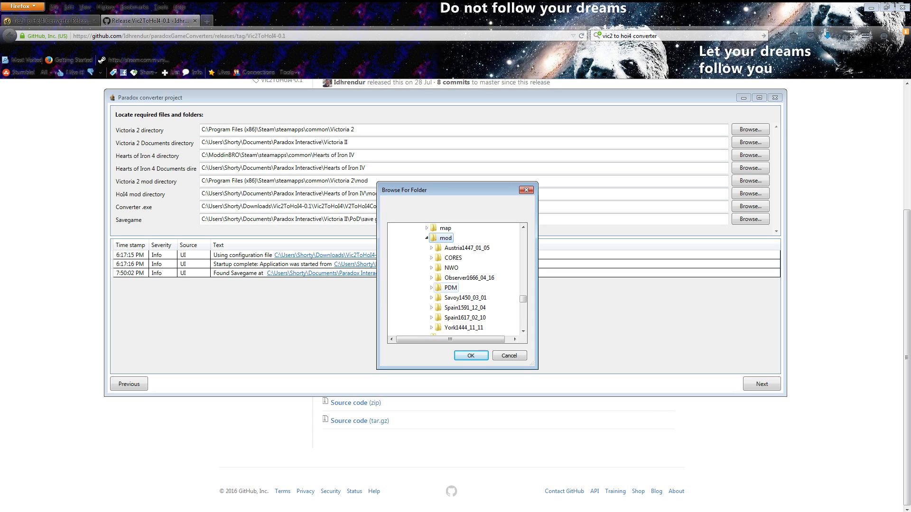
pyautogui.click(464, 317)
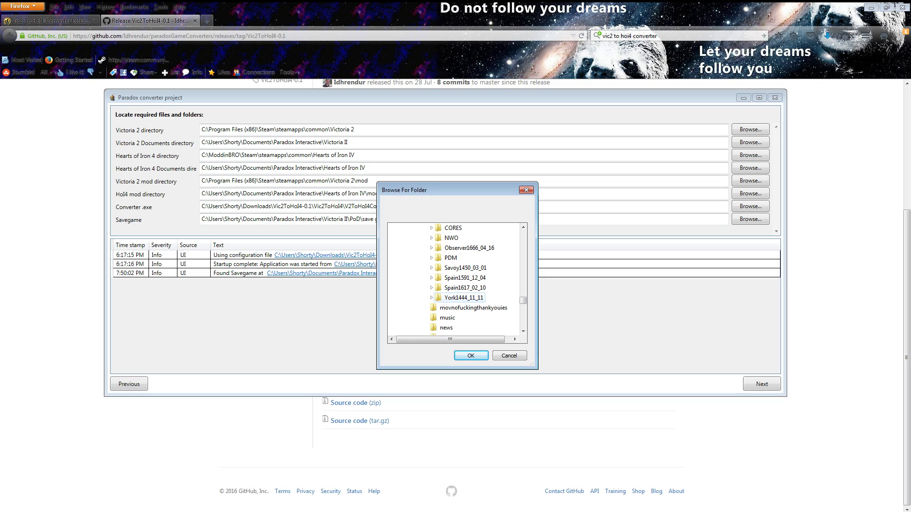
pyautogui.click(451, 257)
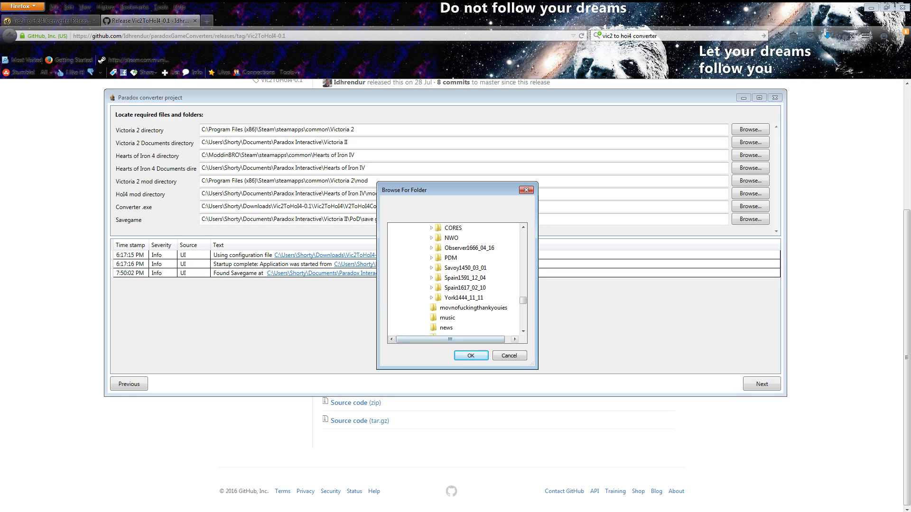
pyautogui.click(471, 355)
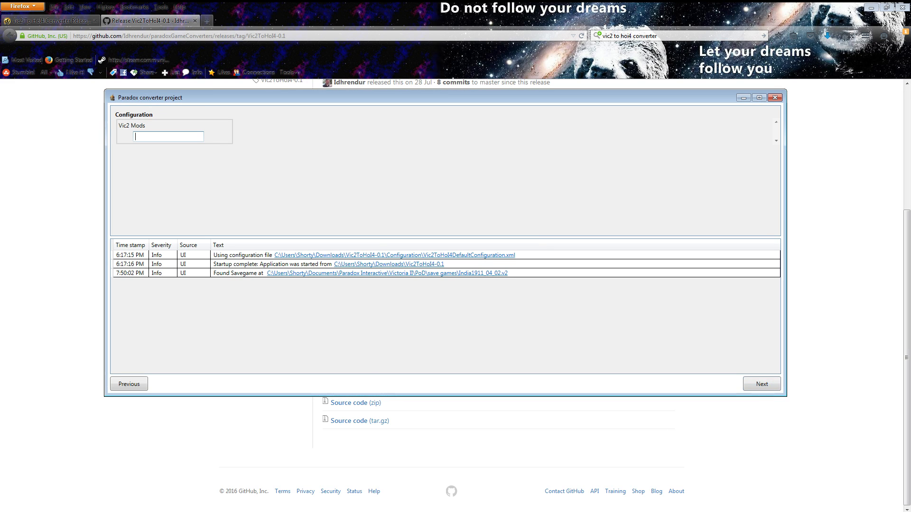
# Enter PDM as the Vic2 mod, then save the configuration and convert.
pyautogui.write('PDM')
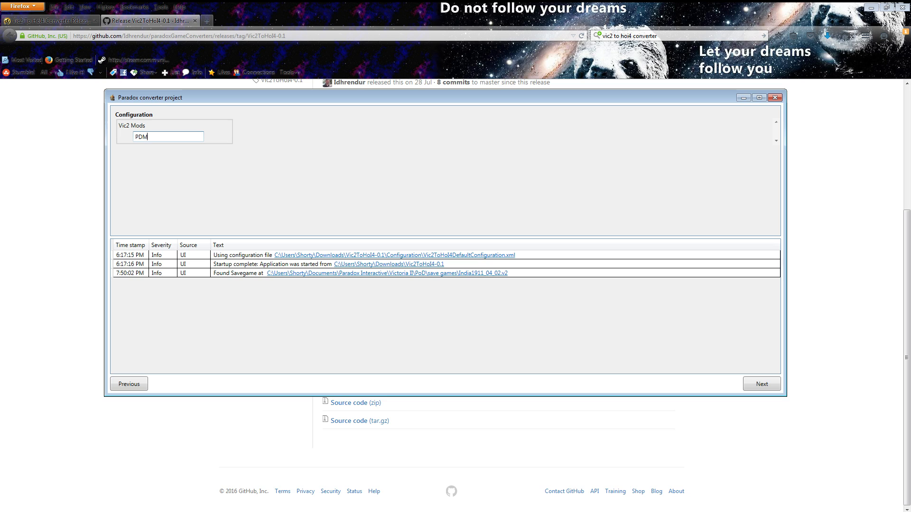
pyautogui.click(761, 384)
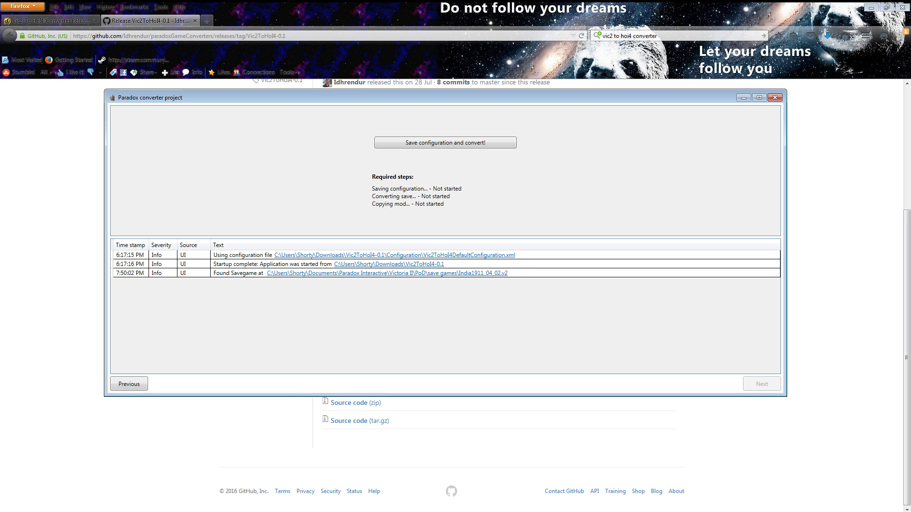
pyautogui.moveTo(445, 142)
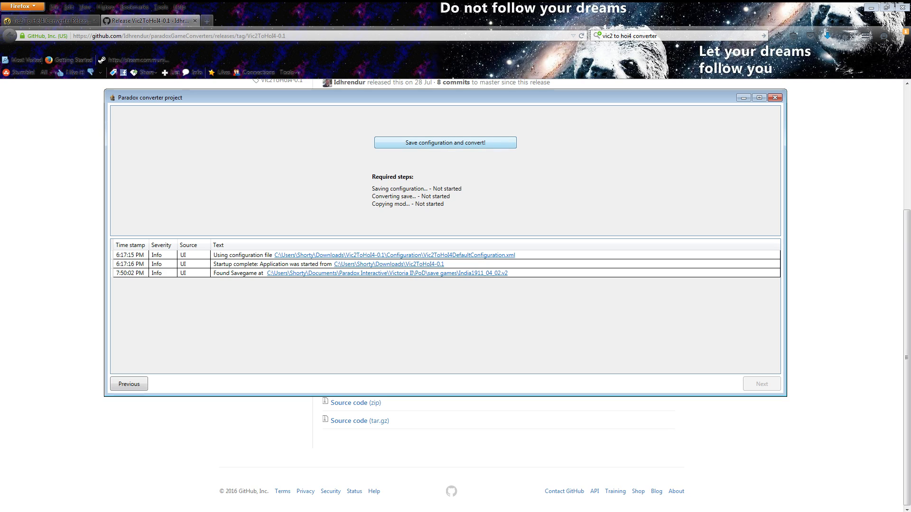
pyautogui.click(445, 142)
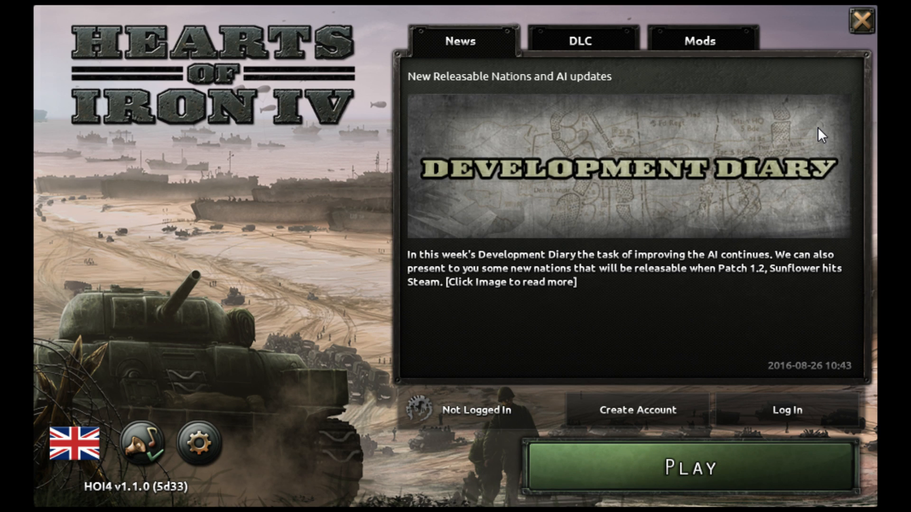
pyautogui.moveTo(285, 469)
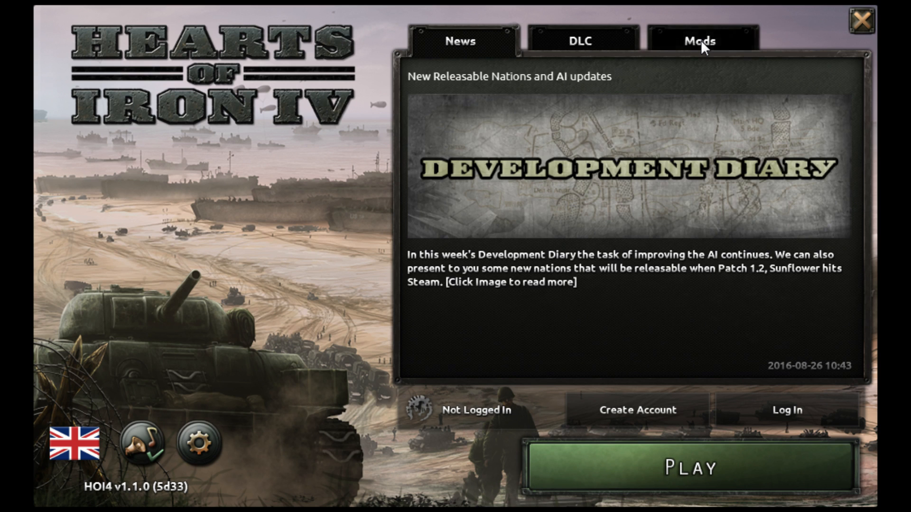
# Enable the Converted - India1911_04_02 mod in the launcher and launch the game.
pyautogui.click(699, 42)
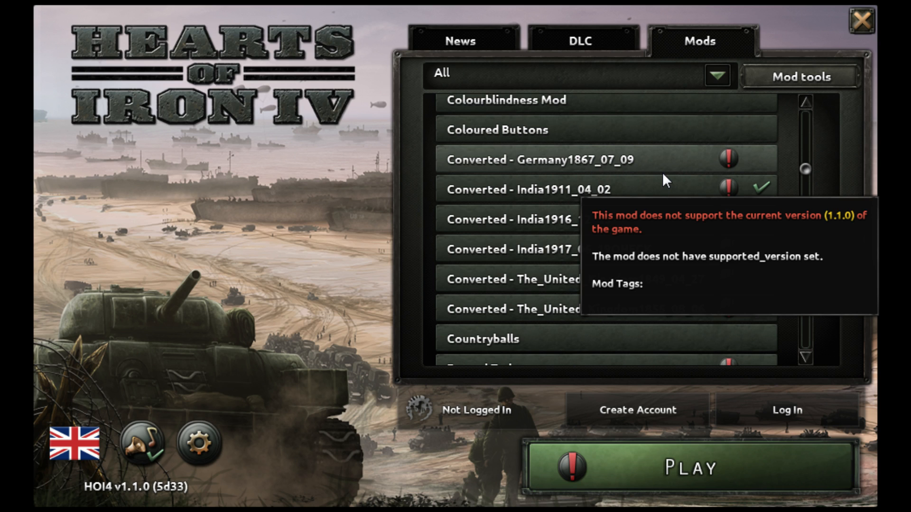
pyautogui.moveTo(647, 178)
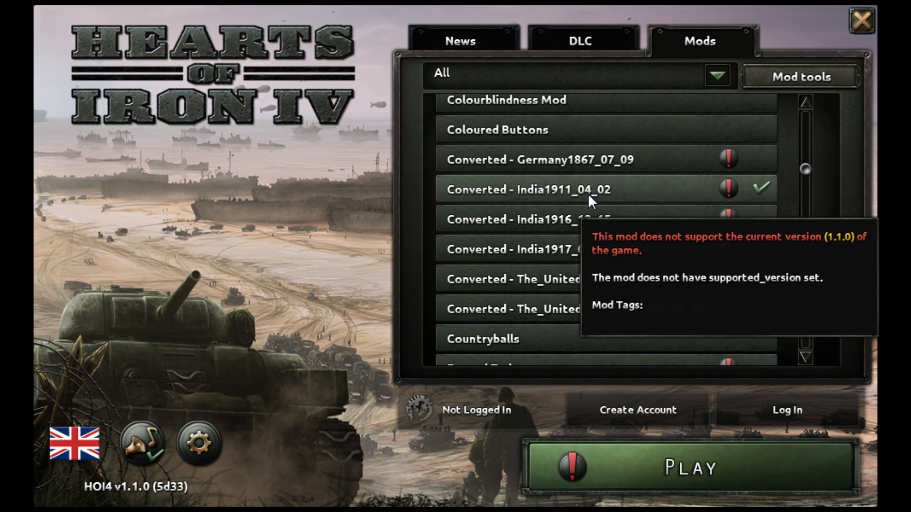
pyautogui.moveTo(688, 202)
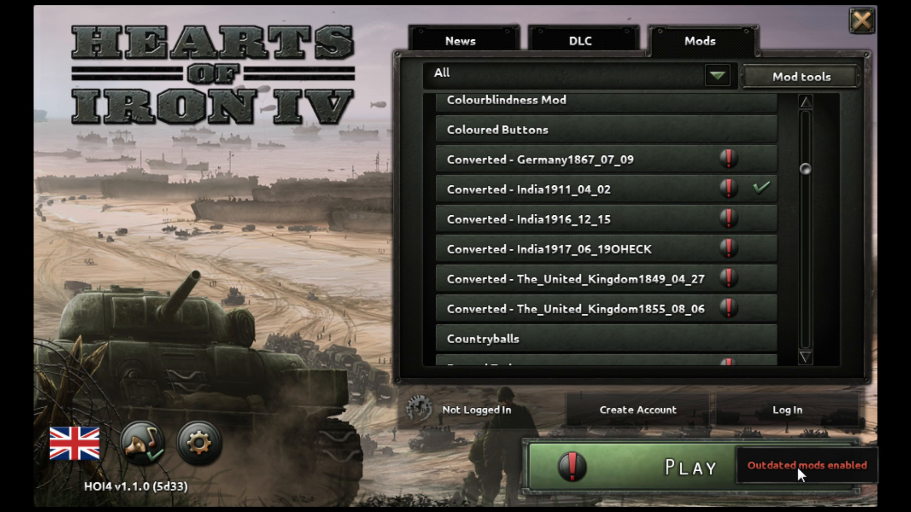
pyautogui.click(688, 467)
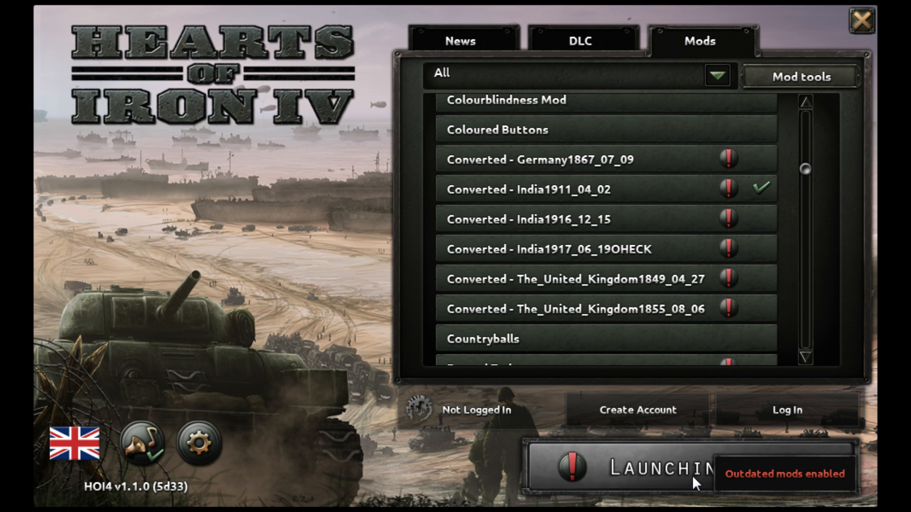
pyautogui.moveTo(746, 190)
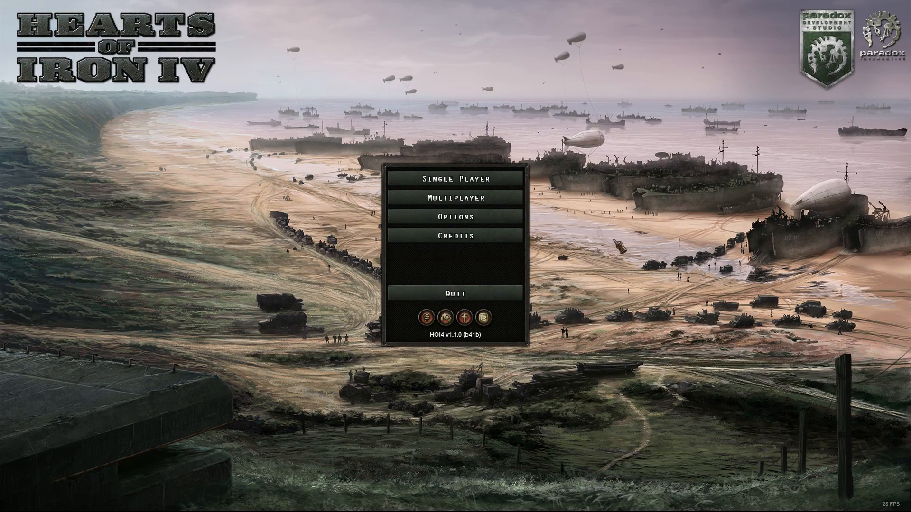
# Start a new single-player game with a chosen country on the 1936 converted map.
pyautogui.click(455, 179)
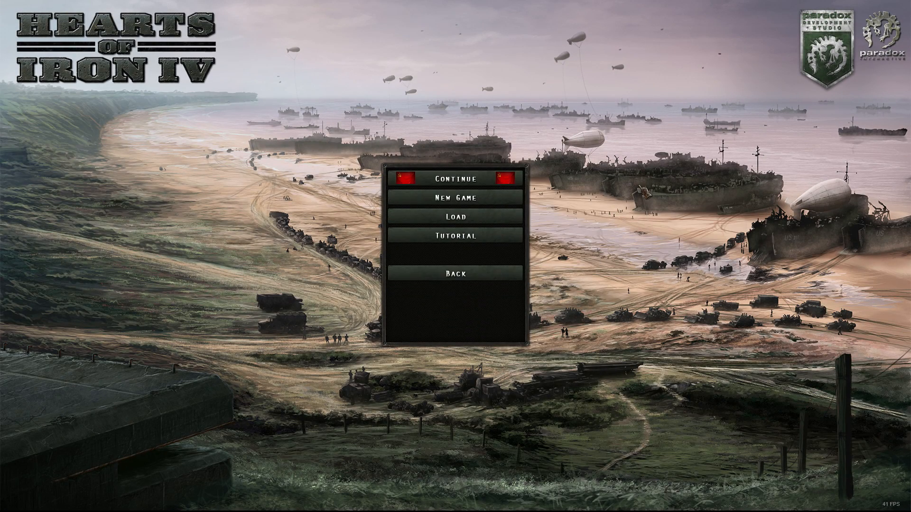
pyautogui.click(456, 197)
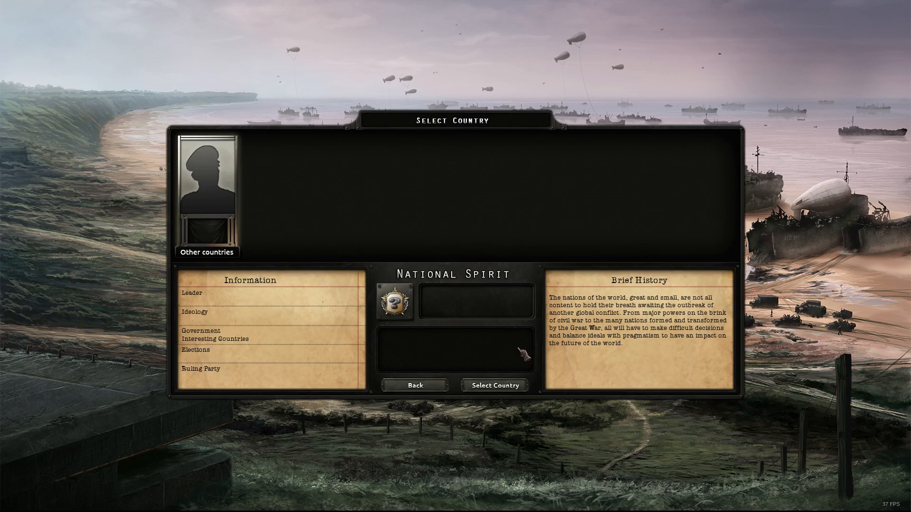
pyautogui.moveTo(494, 386)
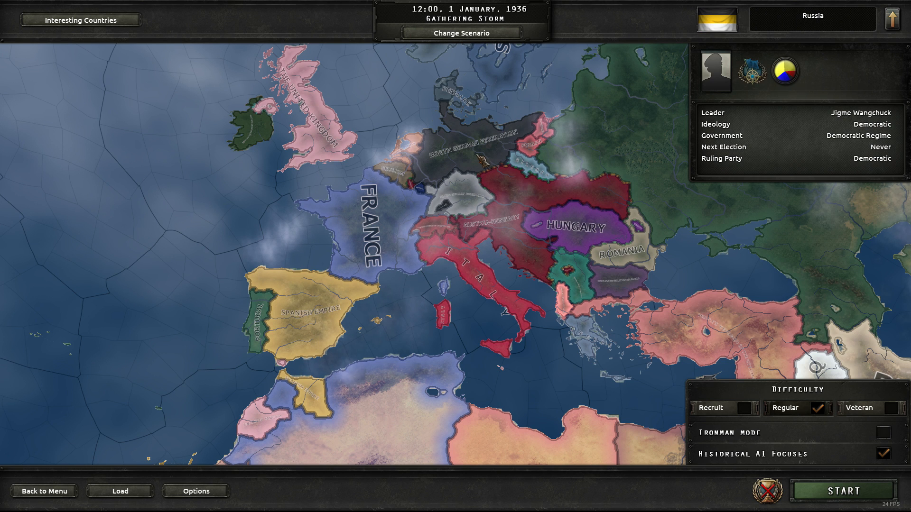
pyautogui.click(496, 210)
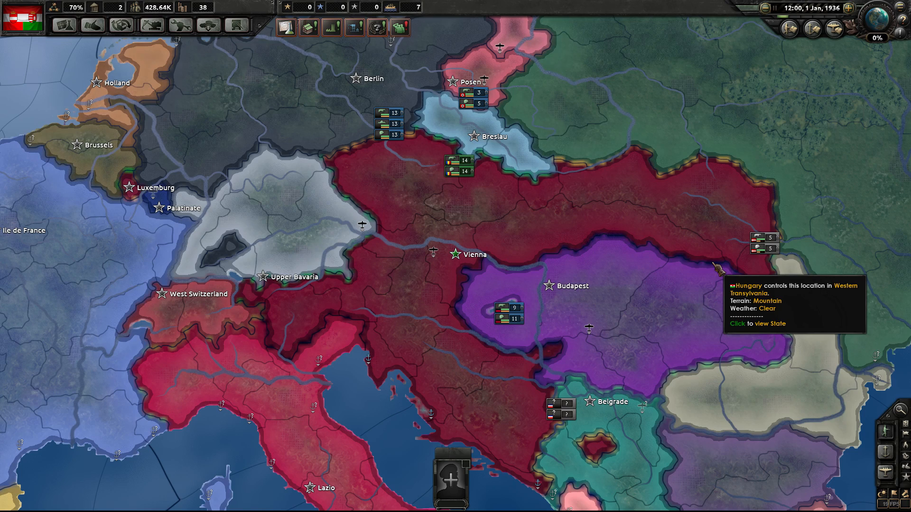
pyautogui.moveTo(377, 27)
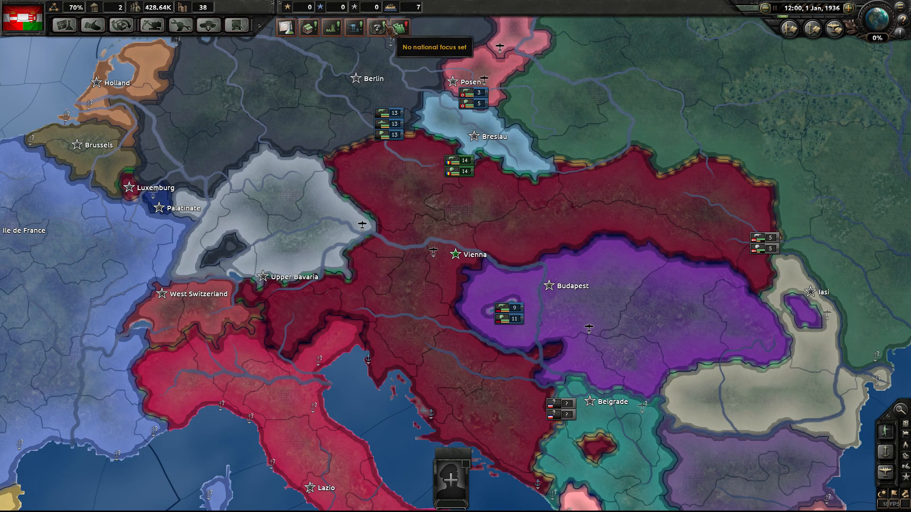
# Check Russia's diplomacy panel, then open the United Kingdom national focus tree.
pyautogui.click(377, 26)
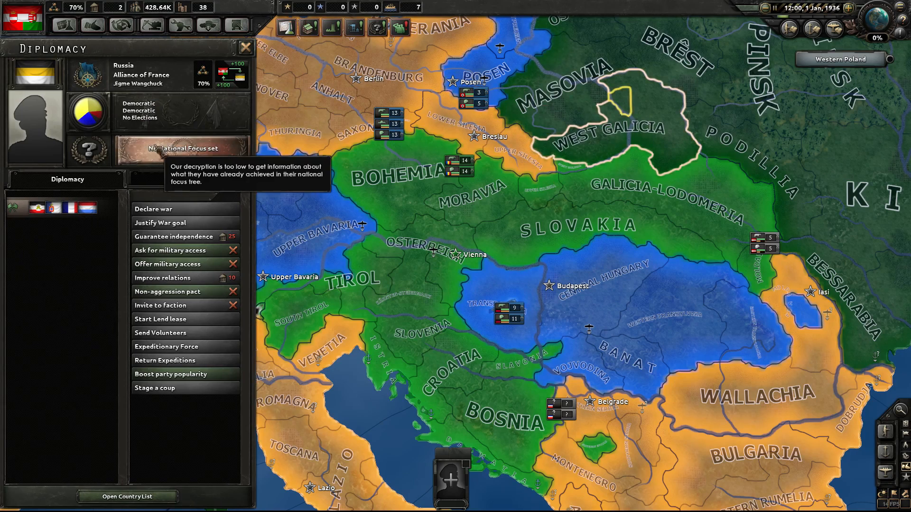
pyautogui.click(181, 150)
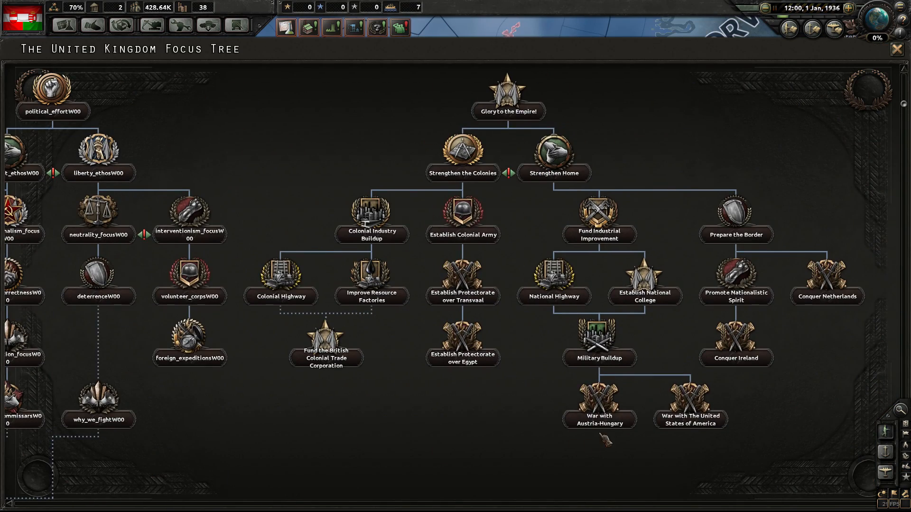
pyautogui.moveTo(690, 405)
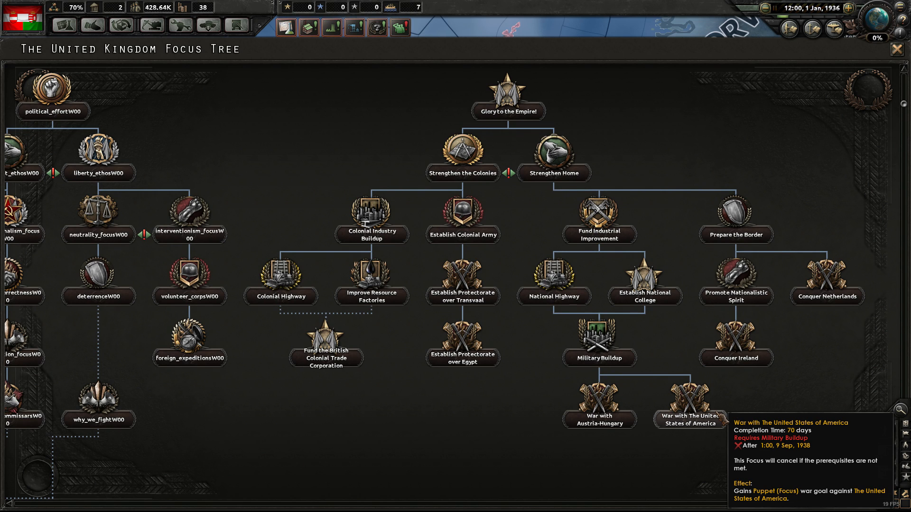
pyautogui.moveTo(821, 172)
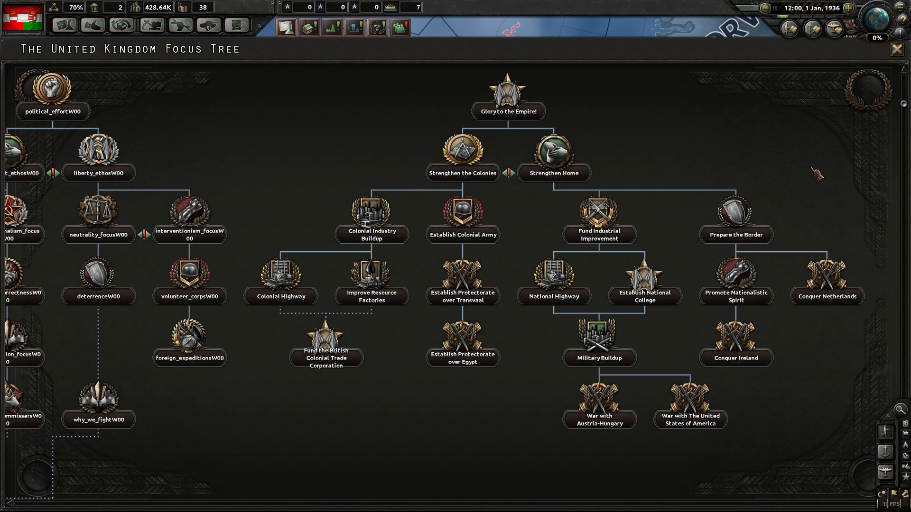
pyautogui.moveTo(815, 174)
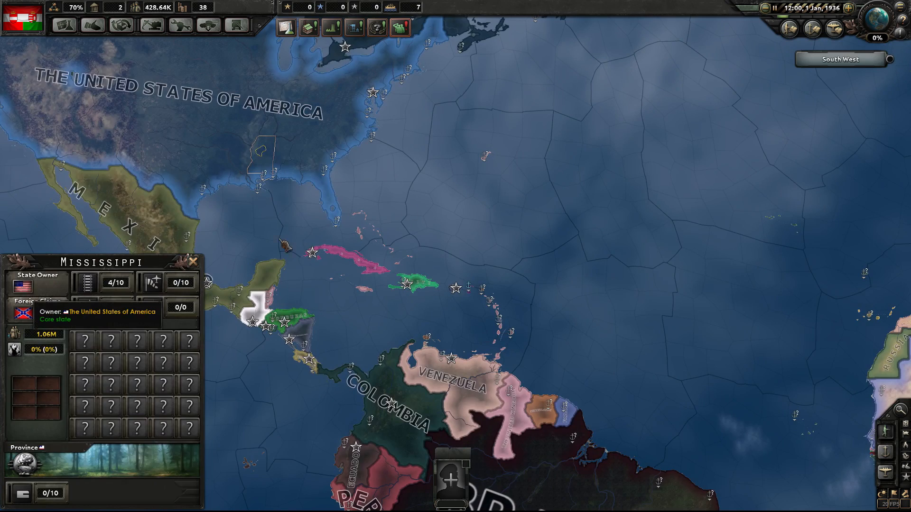
# Check the country relations list, then close it to return to the Europe map.
pyautogui.click(285, 26)
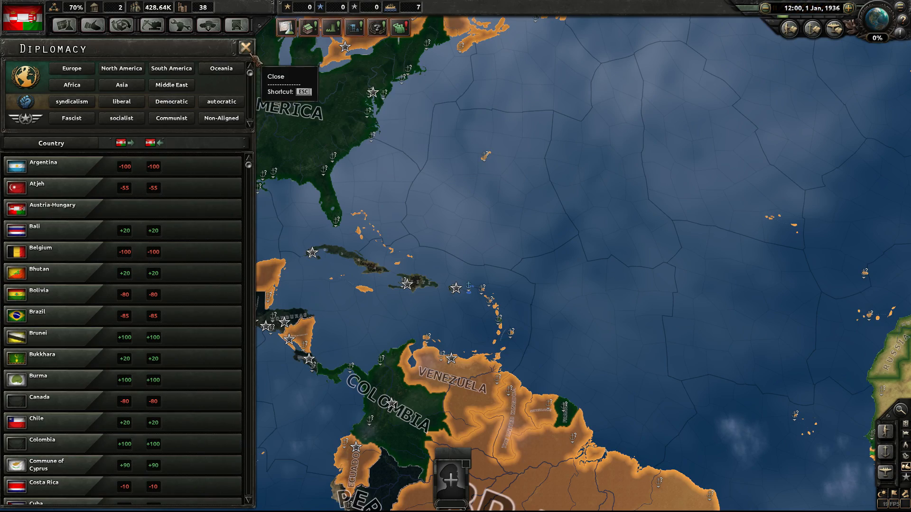
pyautogui.click(244, 46)
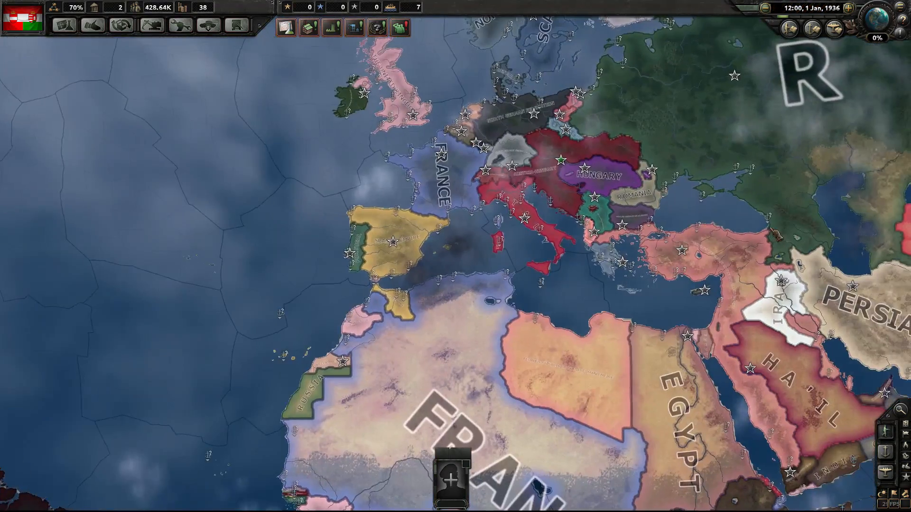